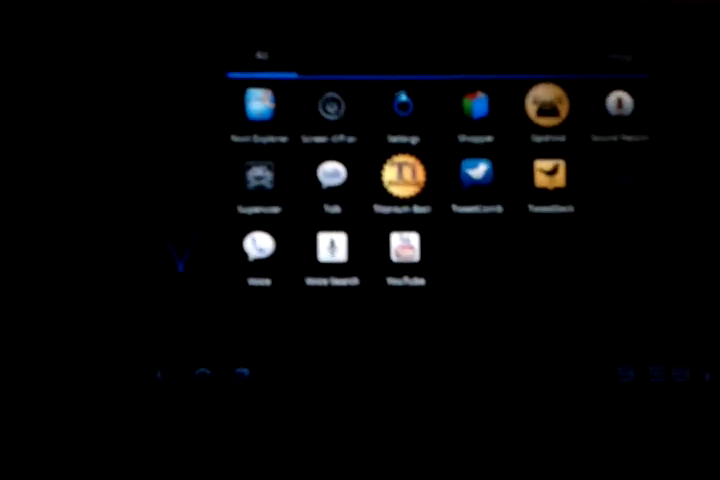
# Page back through the All apps drawer to the first page with Browser, Calculator, Clock and Dropbox
pyautogui.click(477, 180)
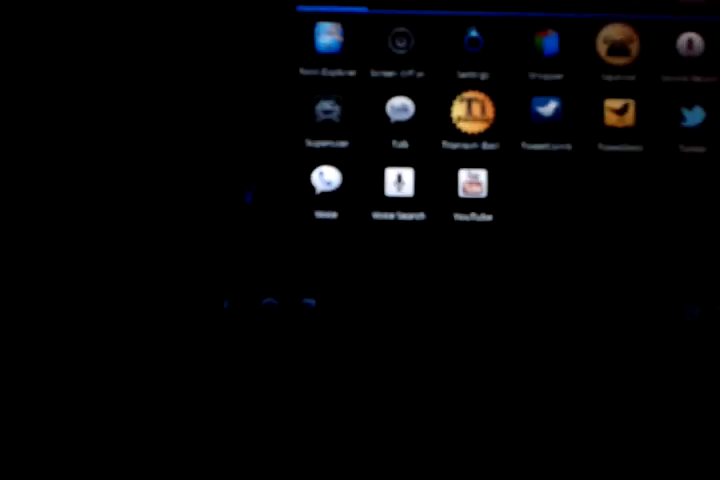
pyautogui.hscroll(-3)
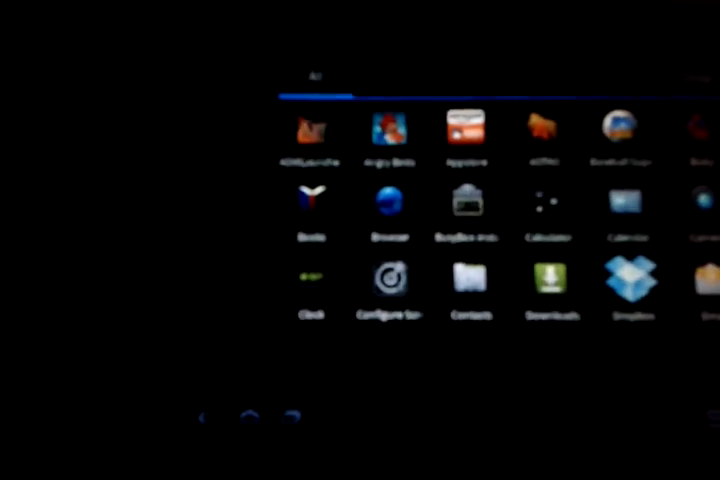
pyautogui.hscroll(-3)
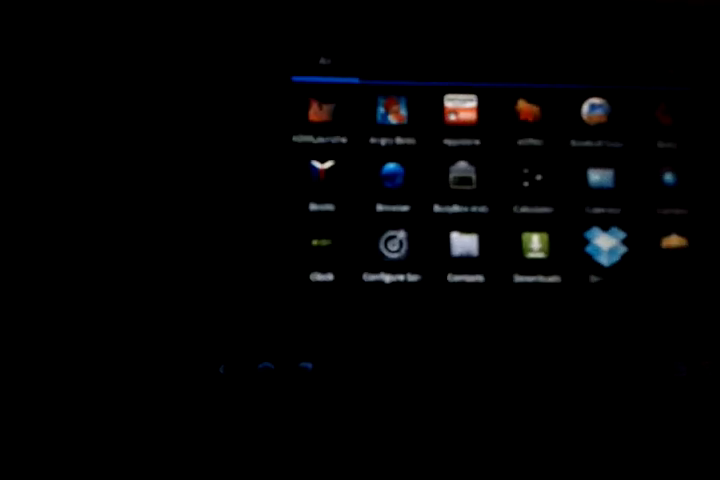
pyautogui.hscroll(3)
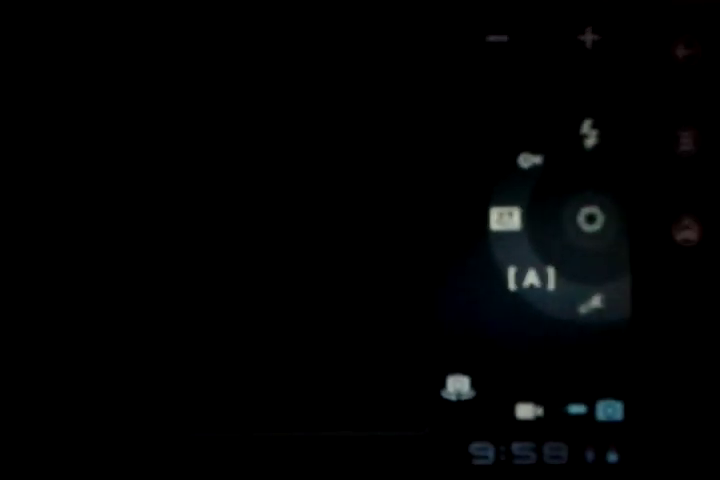
# Open the Camera's flash mode menu showing On and Off, with On selected
pyautogui.click(588, 130)
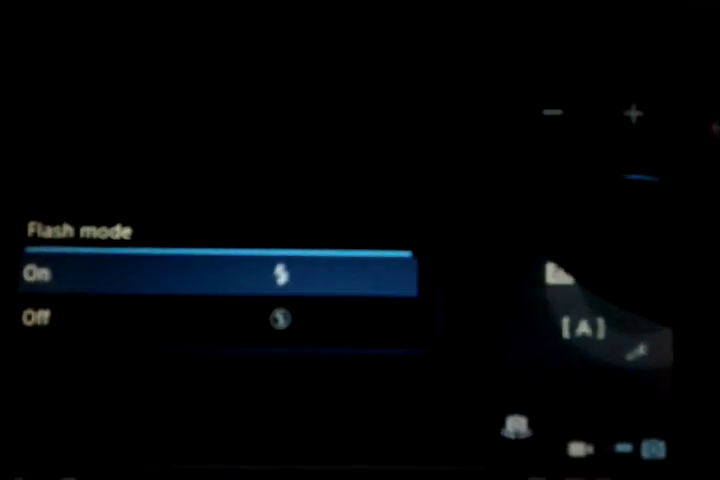